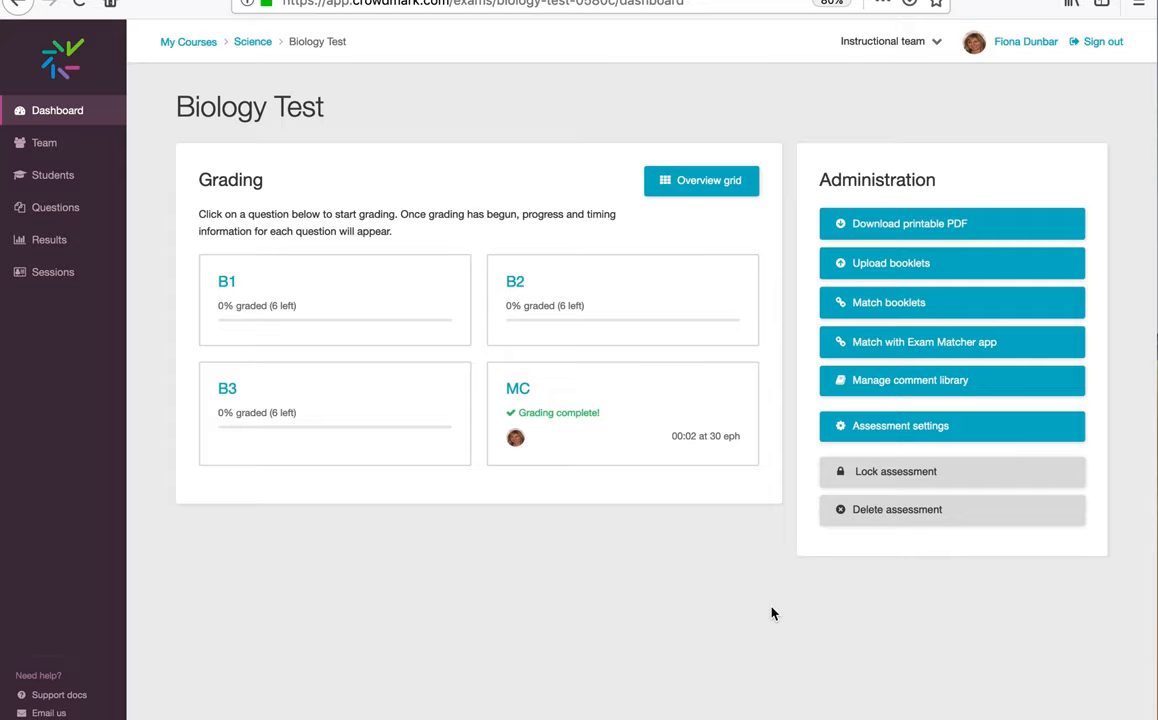
mouse_move(400, 232)
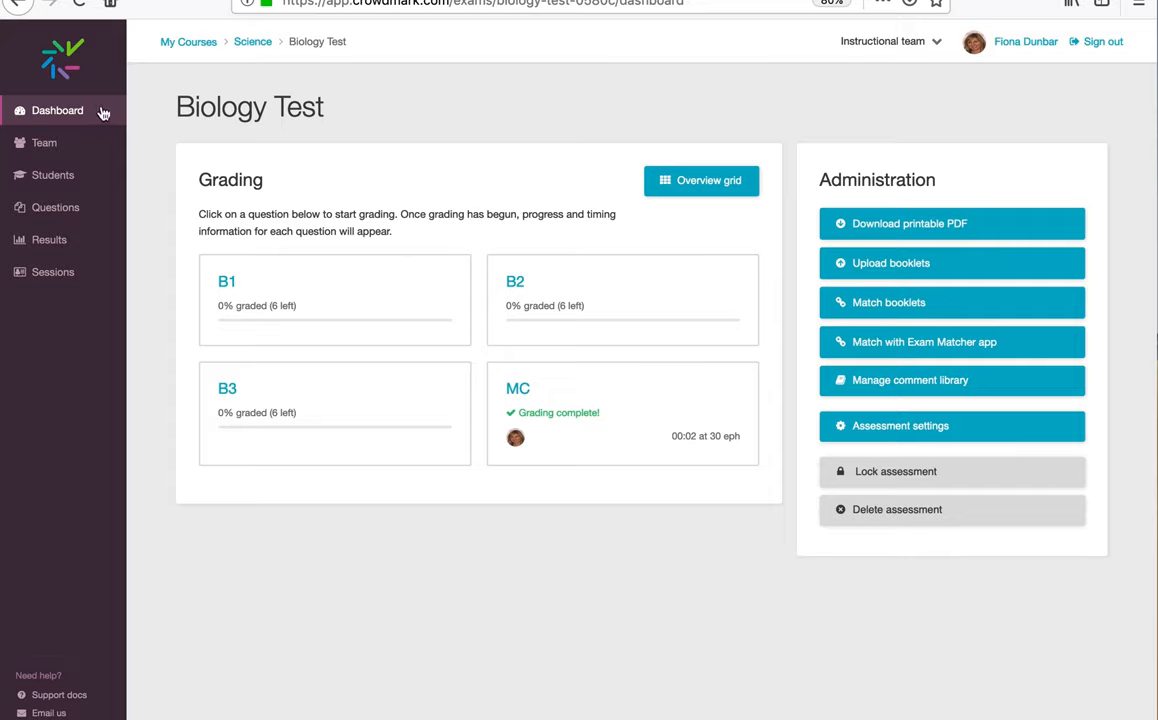
mouse_move(40, 150)
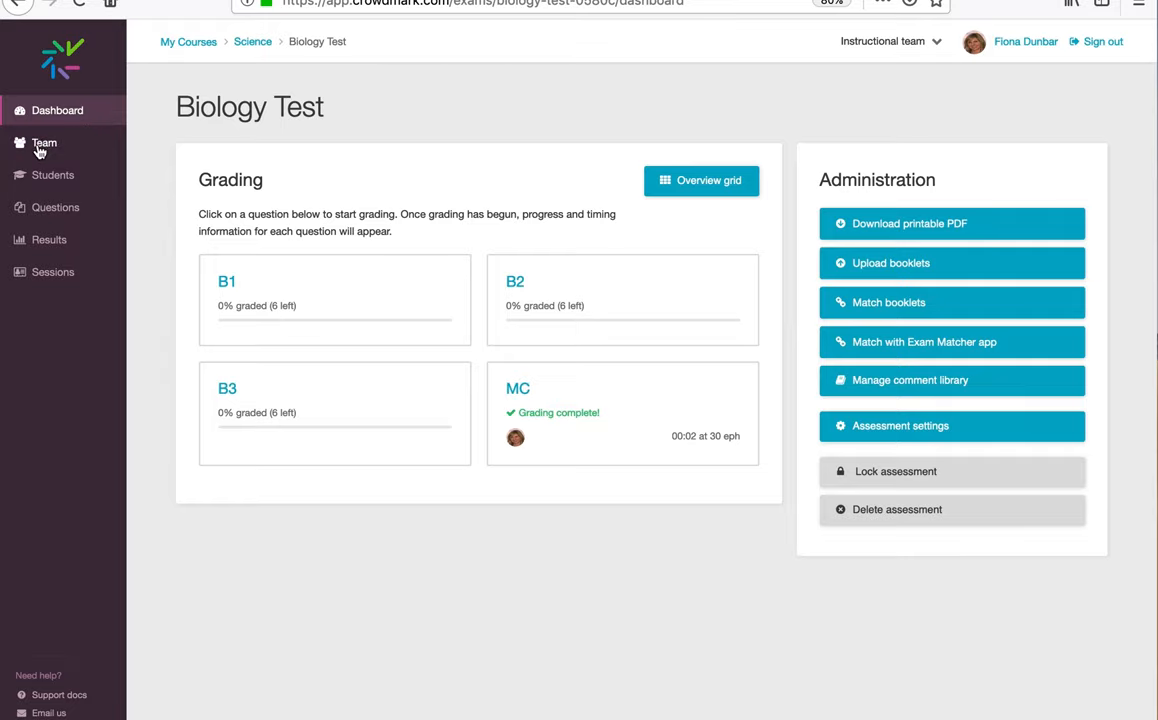
Show the Biology Test grading team page listing its single Owner member
click(42, 142)
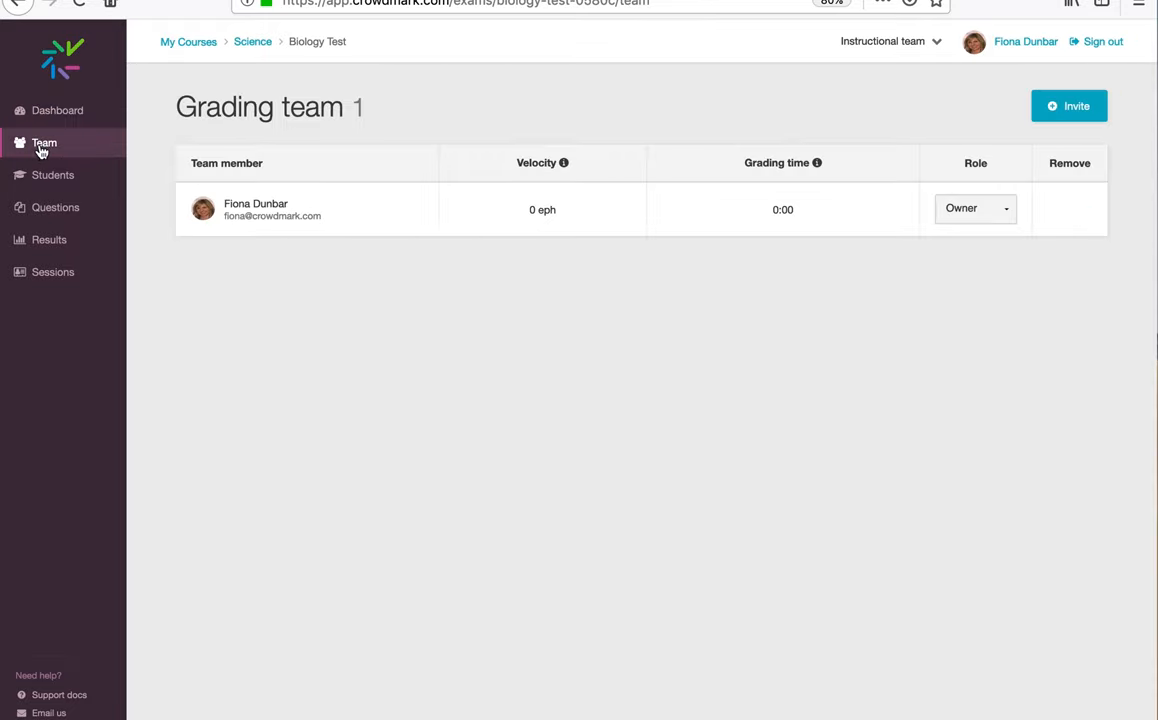
mouse_move(1056, 118)
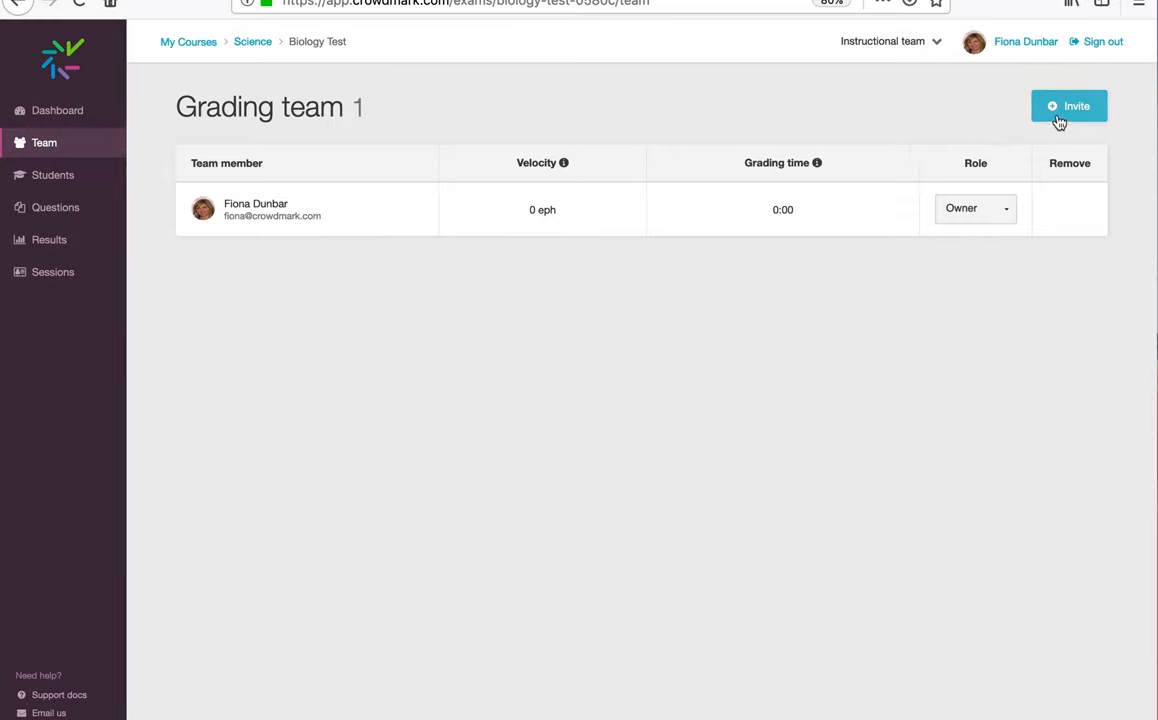
Start an invitation with only the Grader role left checked
click(1068, 104)
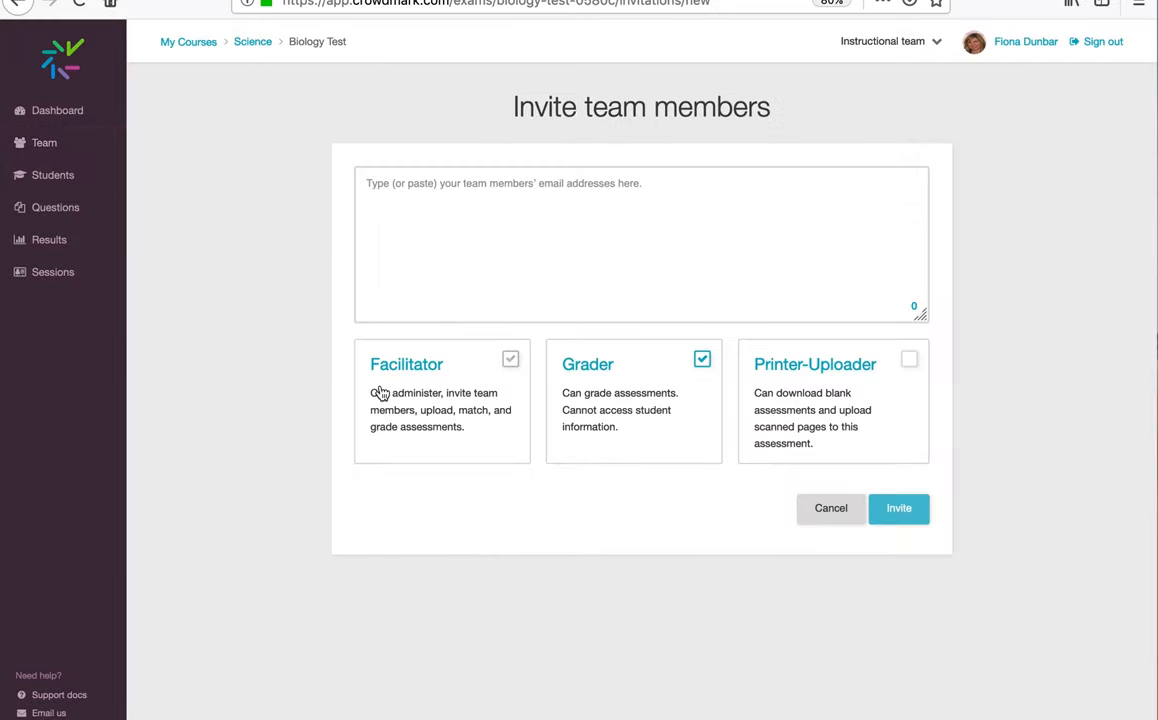
click(910, 360)
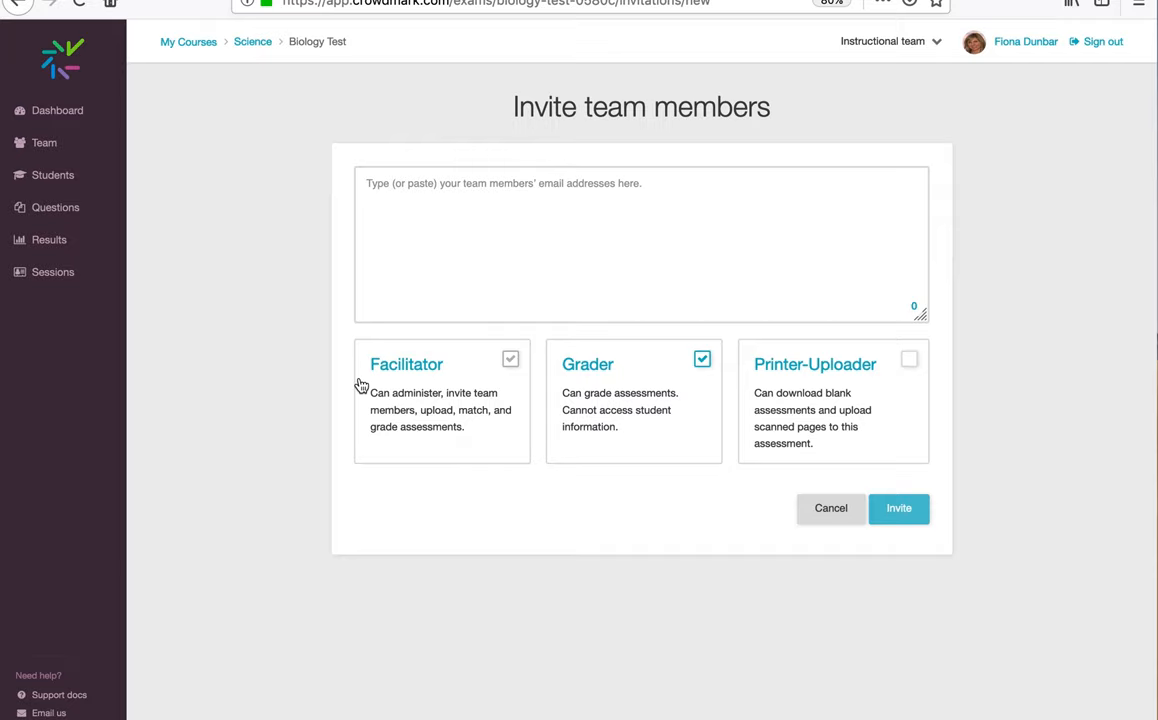
click(510, 360)
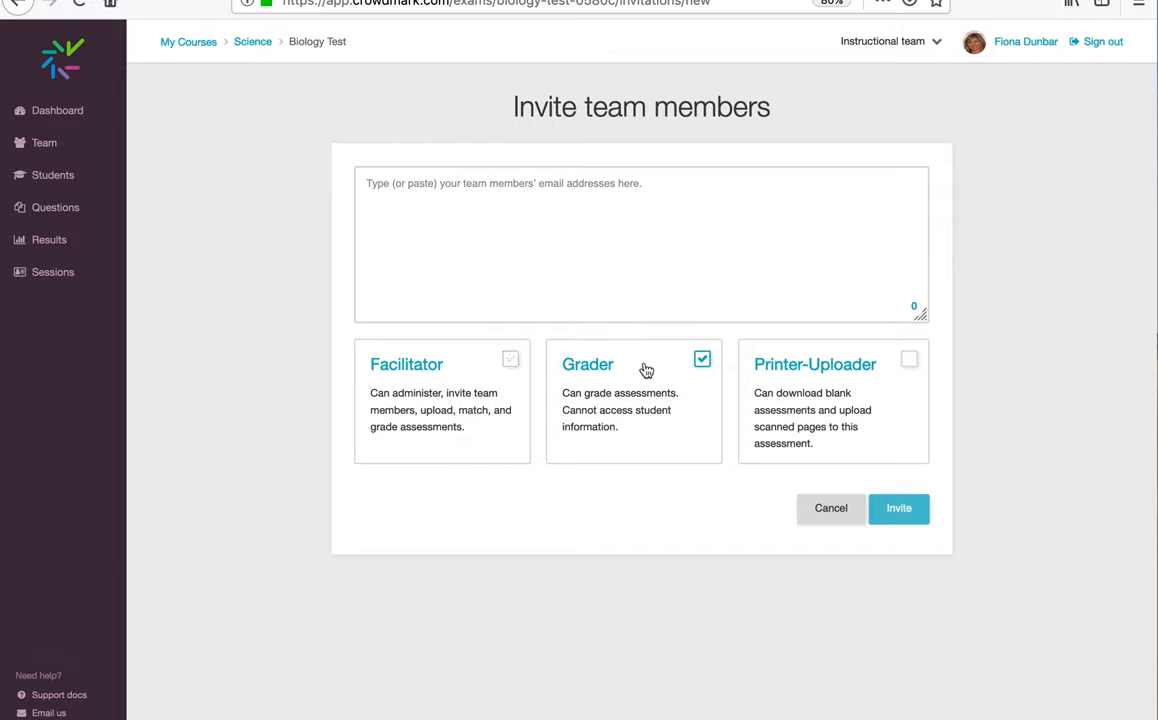
click(510, 360)
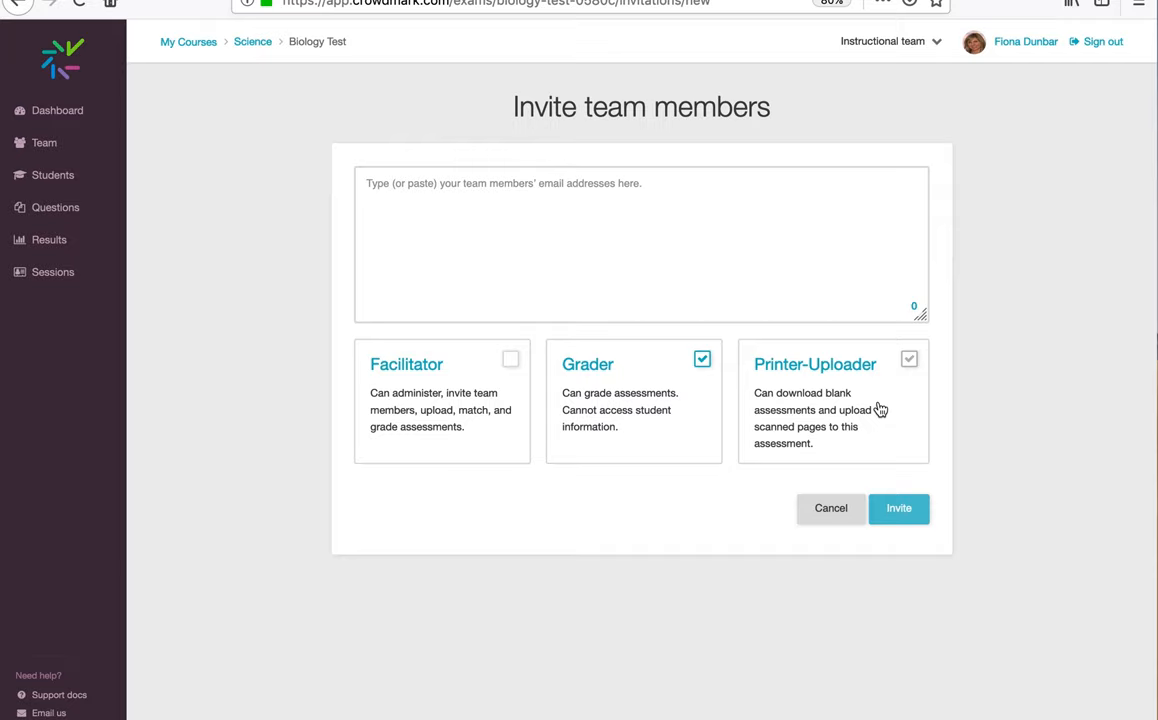
Begin entering the grader's email address, typing 'fiona'
click(908, 360)
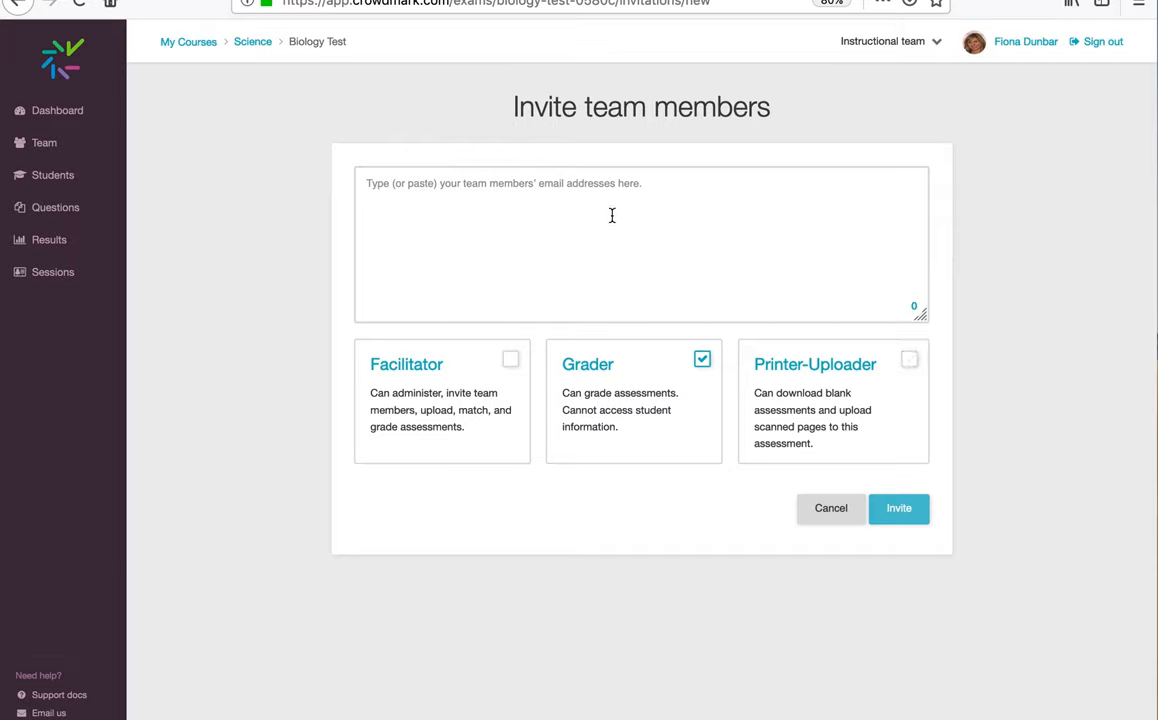
text(fiona)
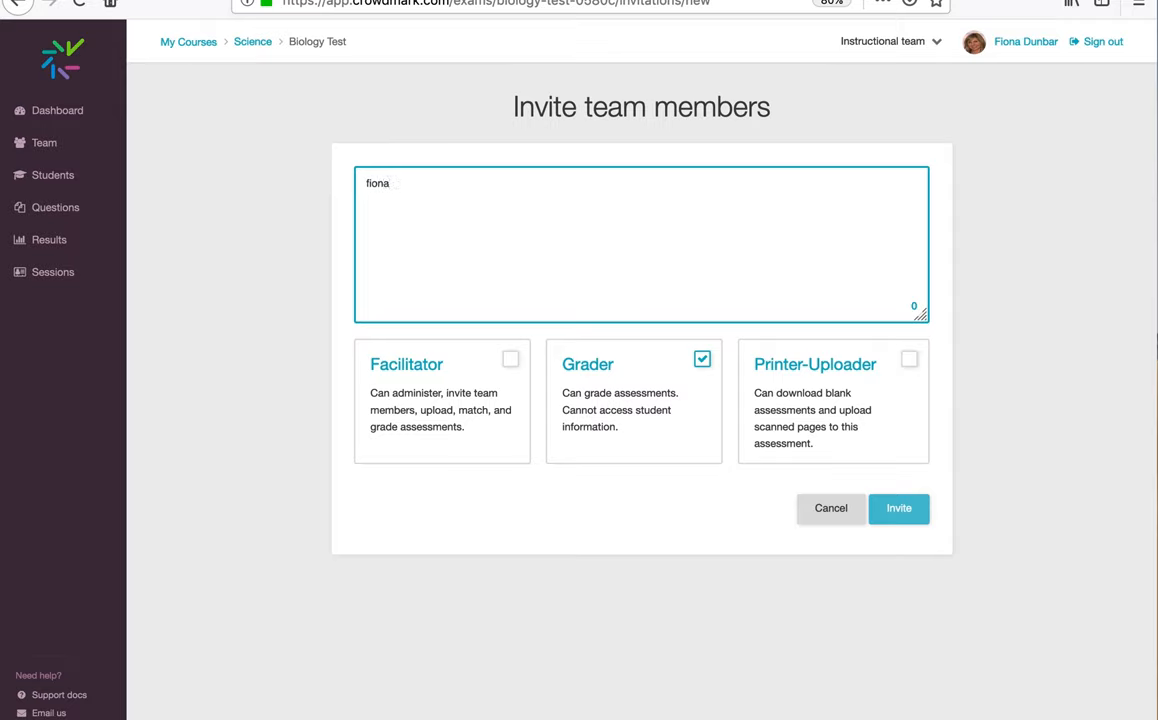